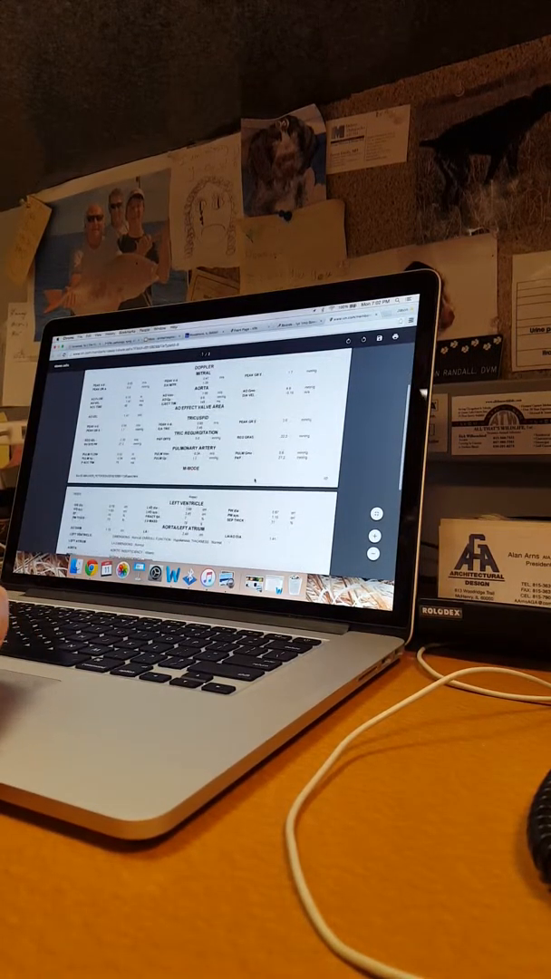
scroll(down, 3)
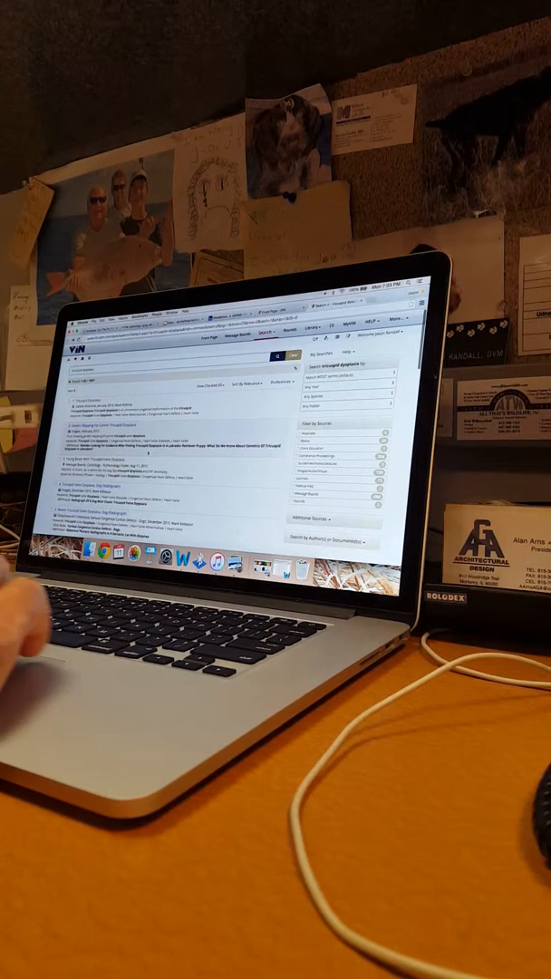
scroll(down, 3)
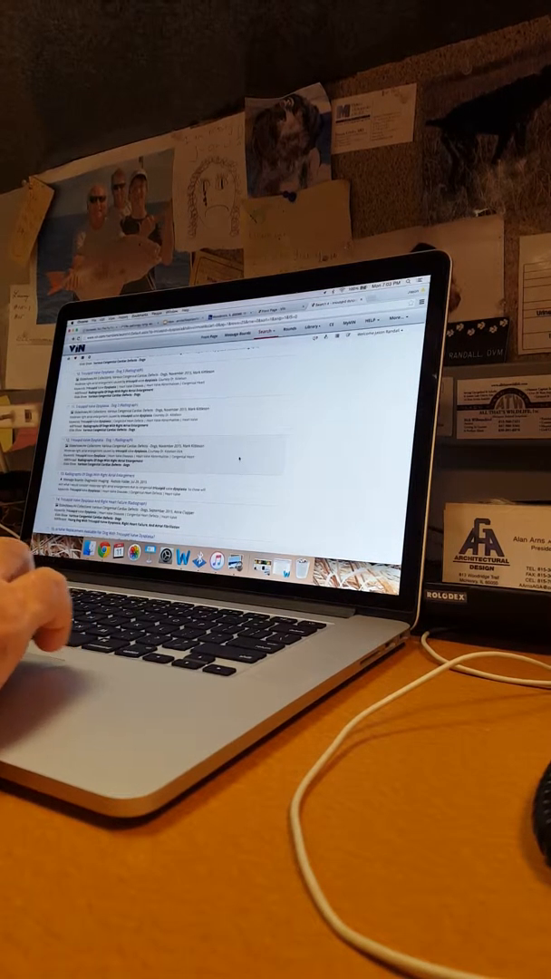
scroll(down, 3)
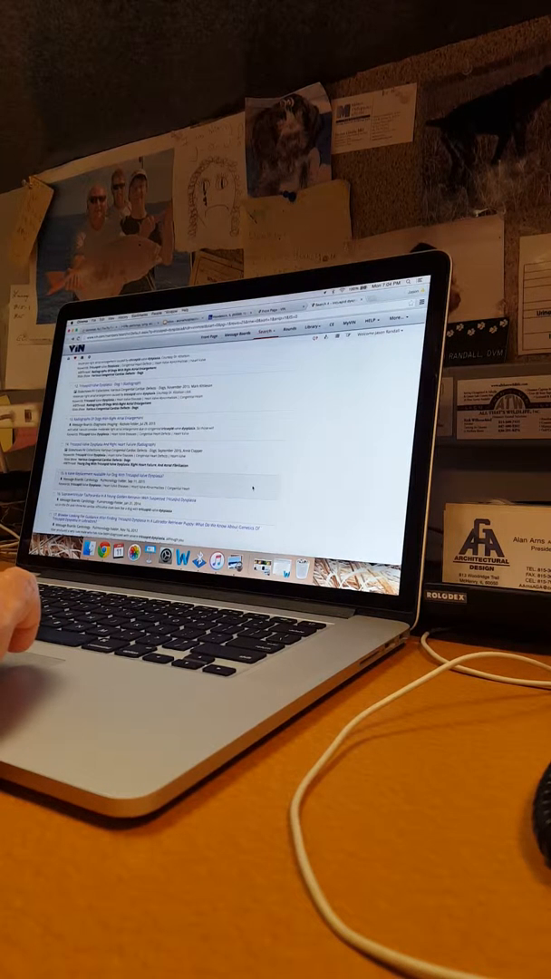
scroll(down, 3)
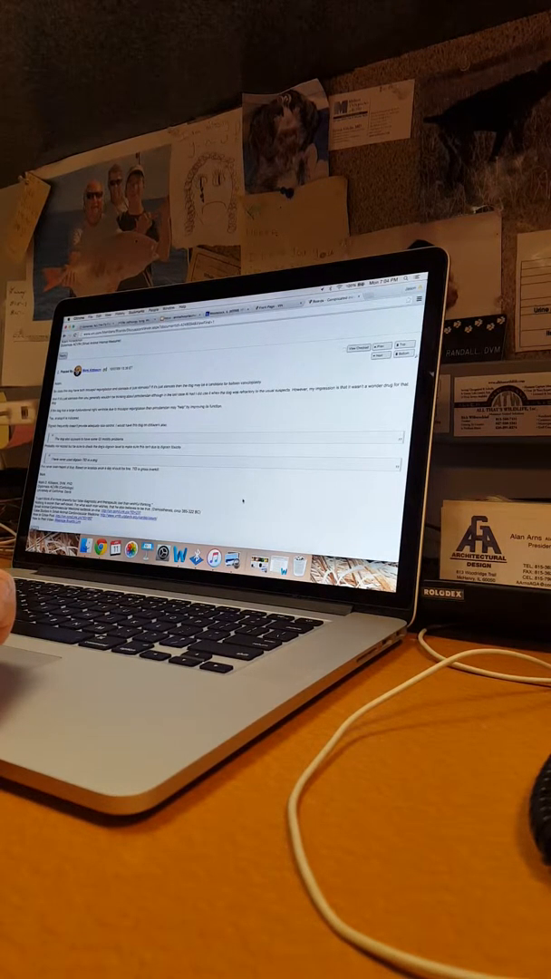
scroll(down, 3)
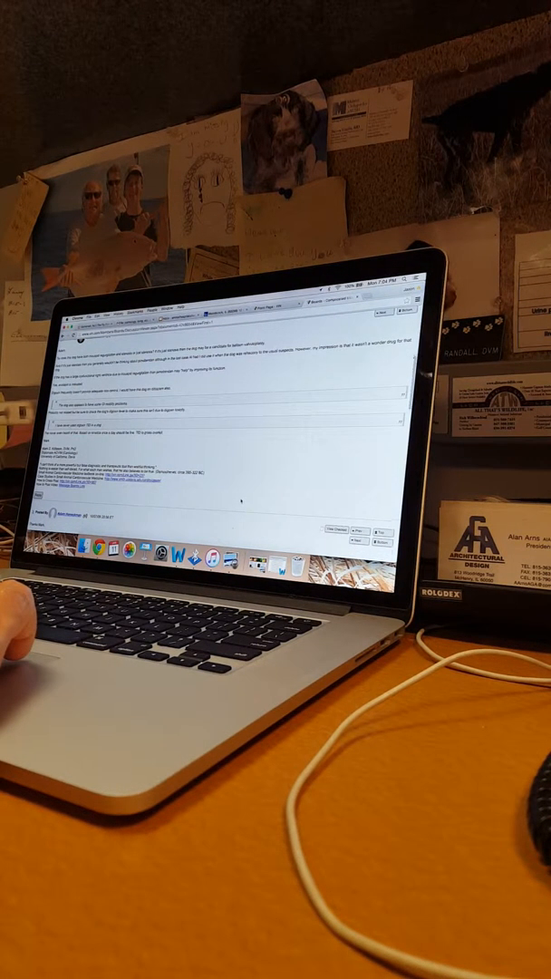